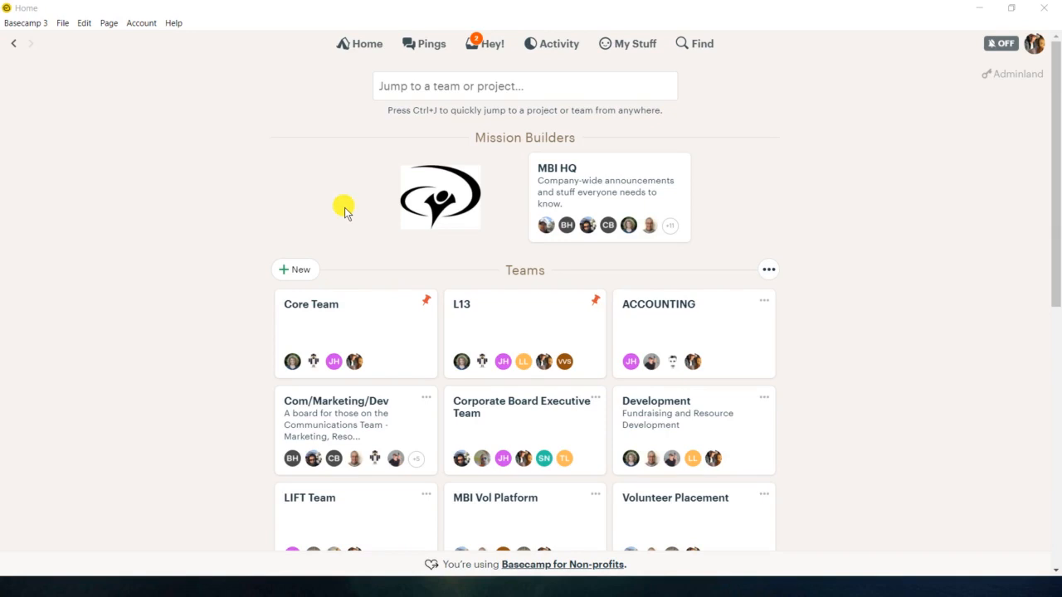
mouse_move(395, 129)
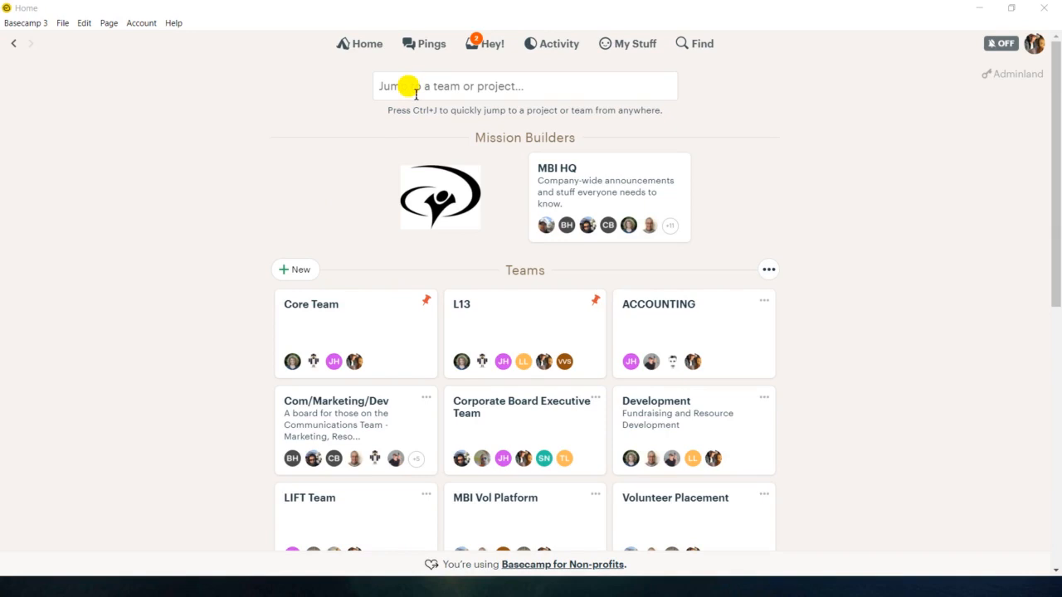
Step: Try the jump-to-project box with 'turl13', then switch to the Pings panel
left_click(524, 86)
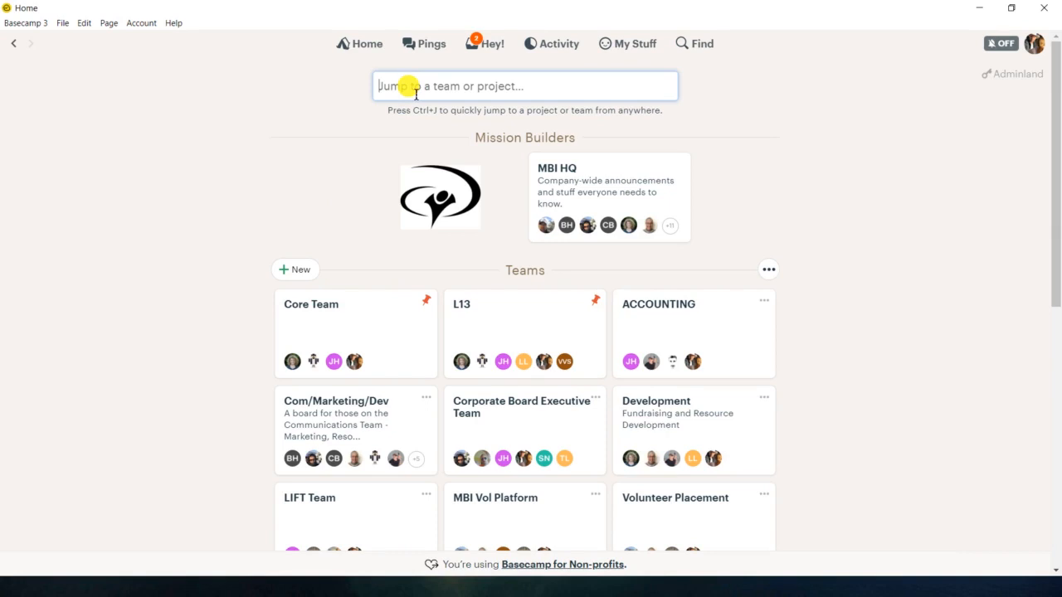
type("tur")
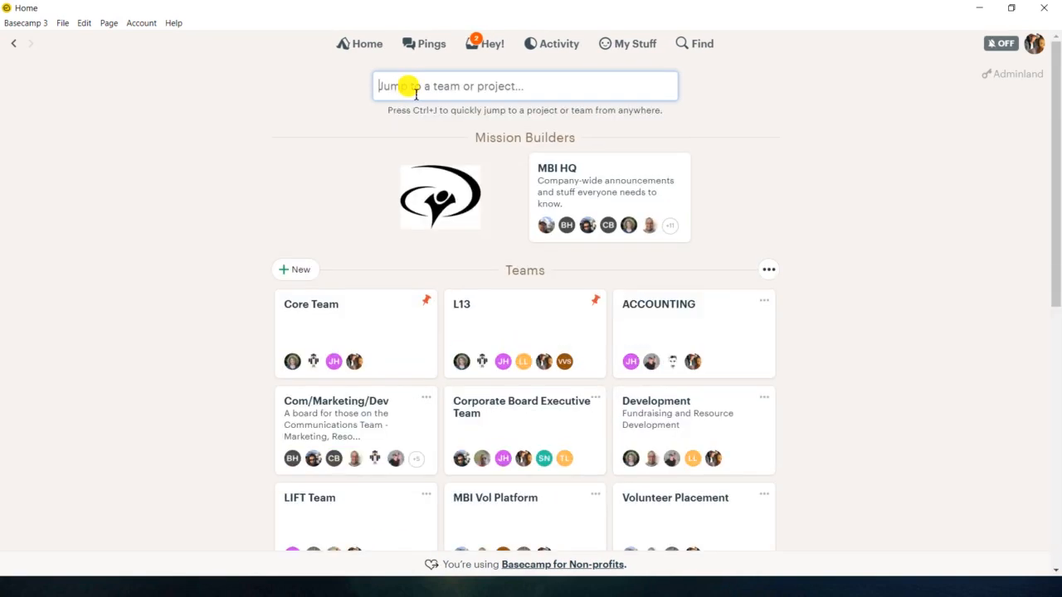
type("l13")
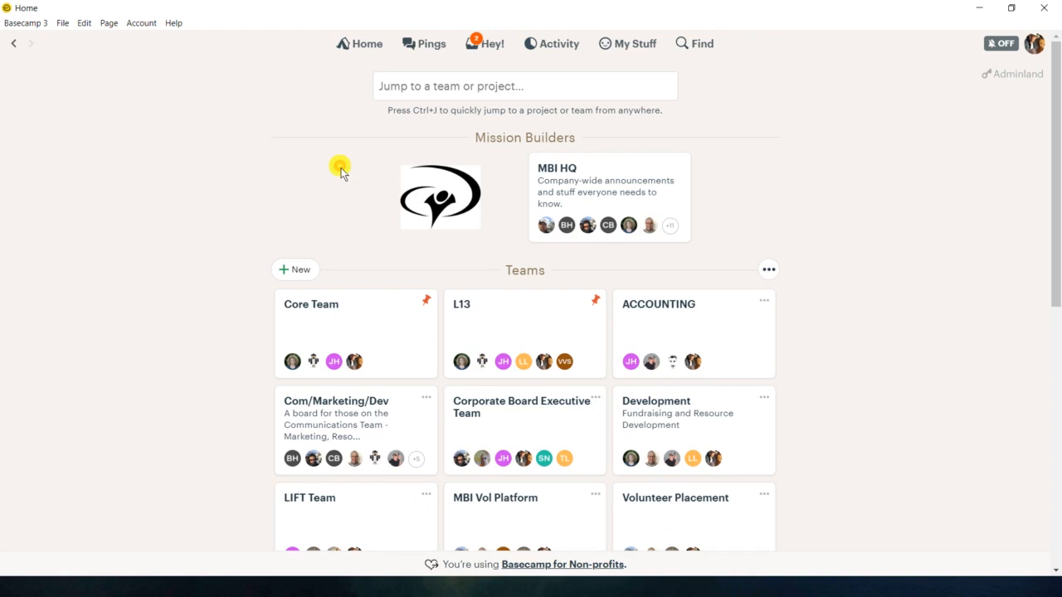
left_click(524, 86)
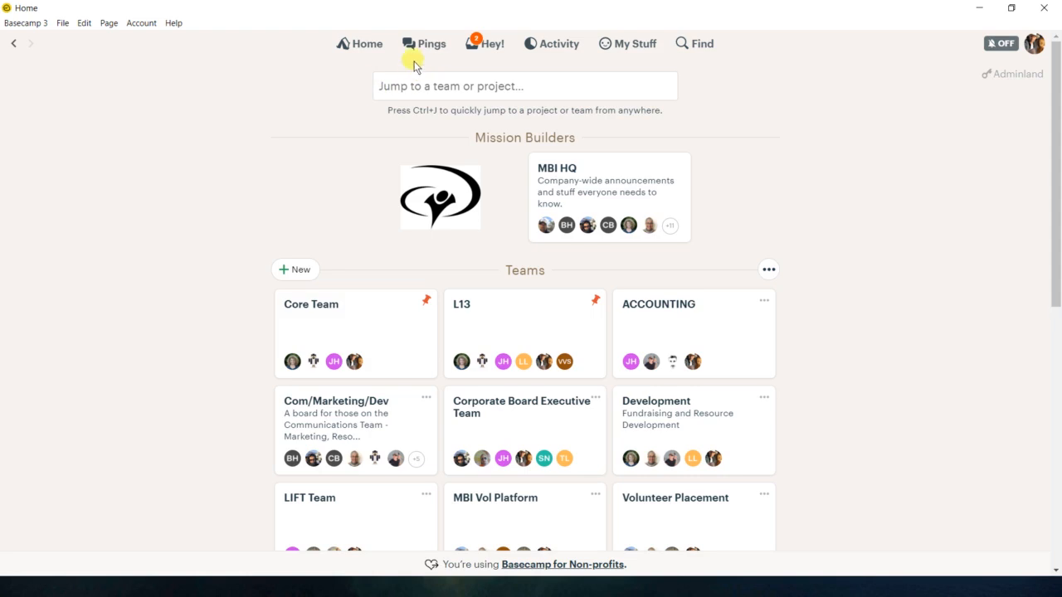
mouse_move(425, 43)
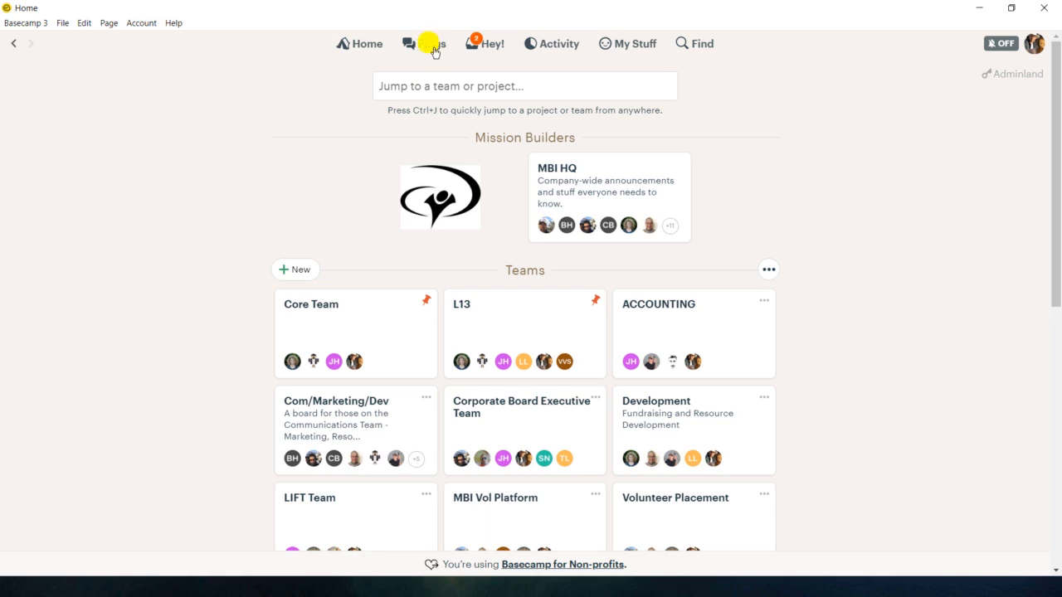
left_click(431, 43)
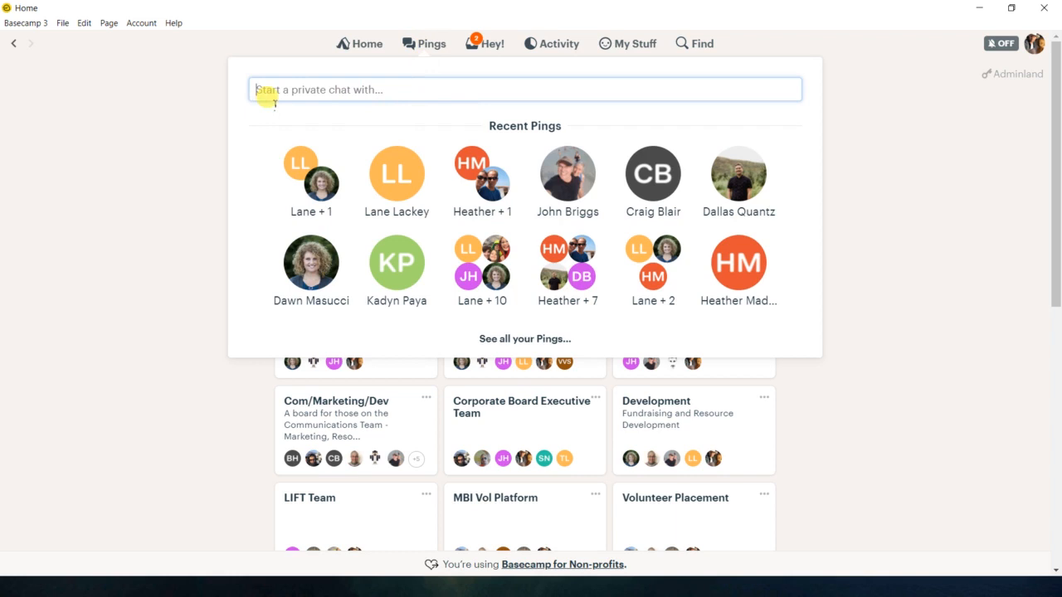
mouse_move(274, 108)
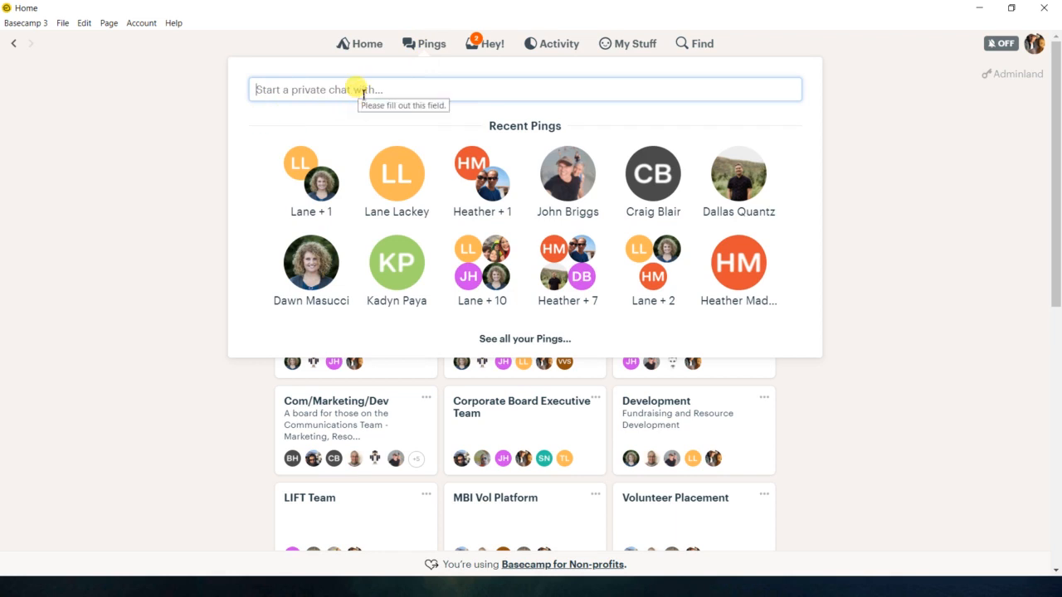
mouse_move(264, 115)
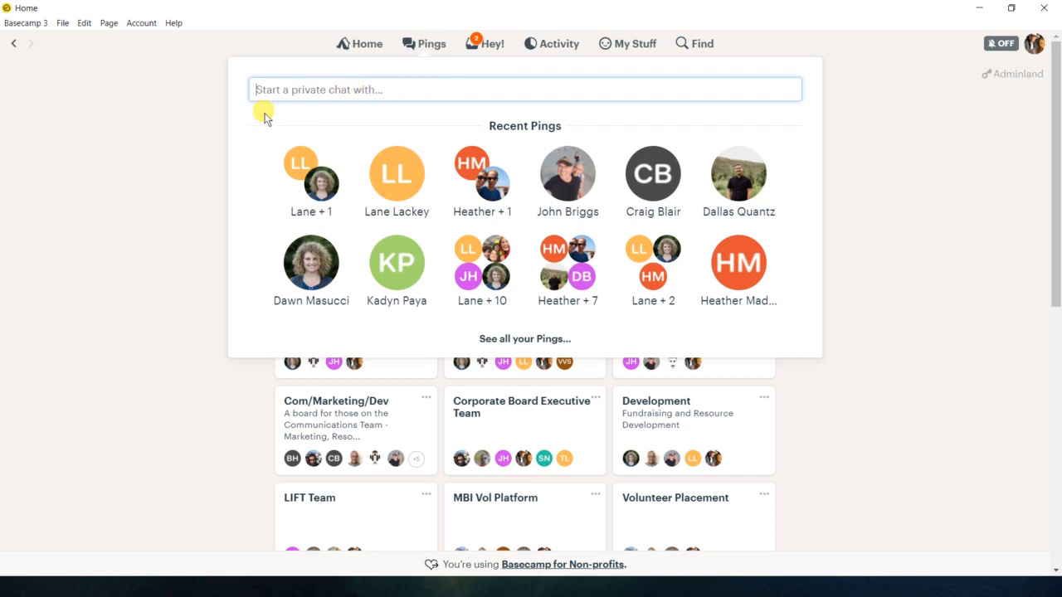
mouse_move(264, 112)
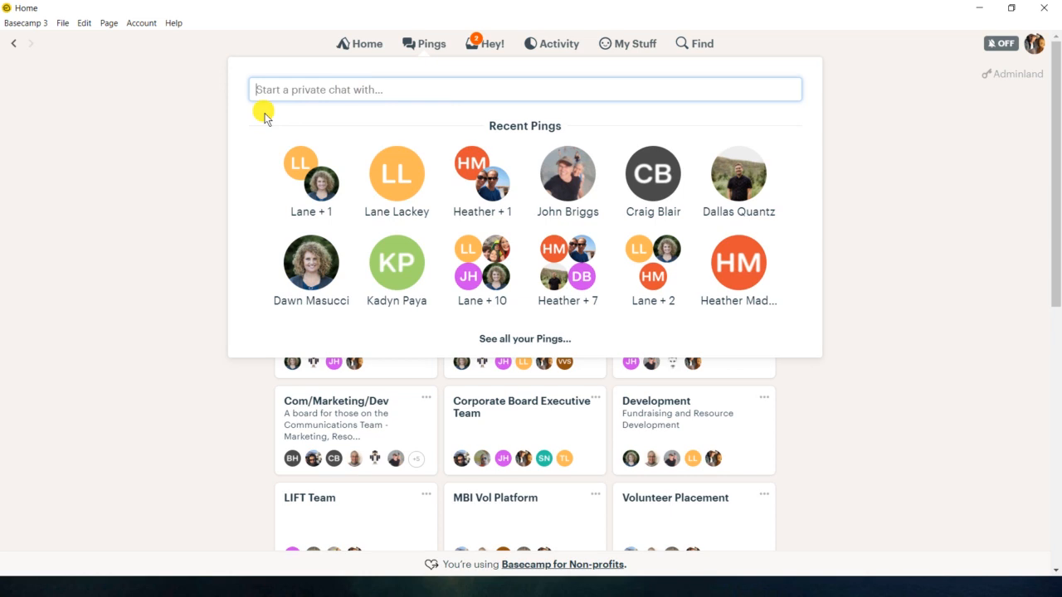
Step: Add 'gor' and 'dawn' suggestions as recipients and start the group ping with both
type("gor")
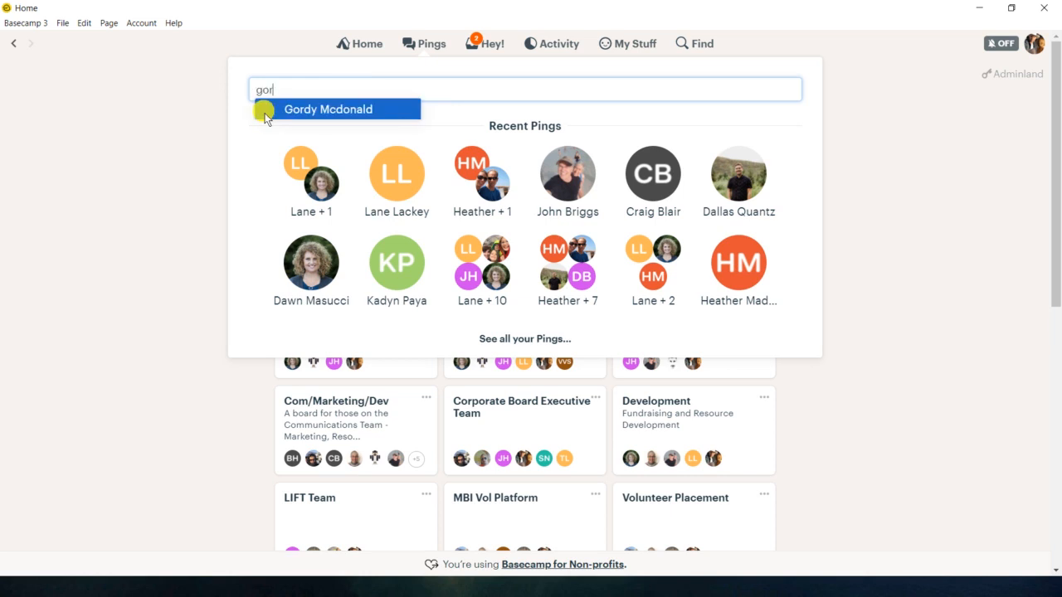
left_click(328, 109)
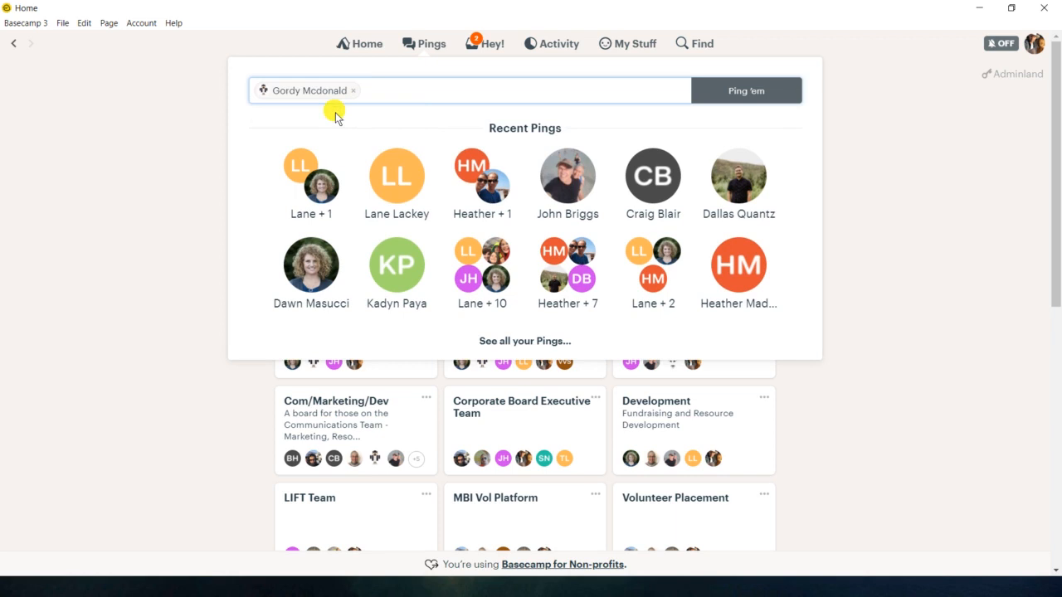
type("dawn")
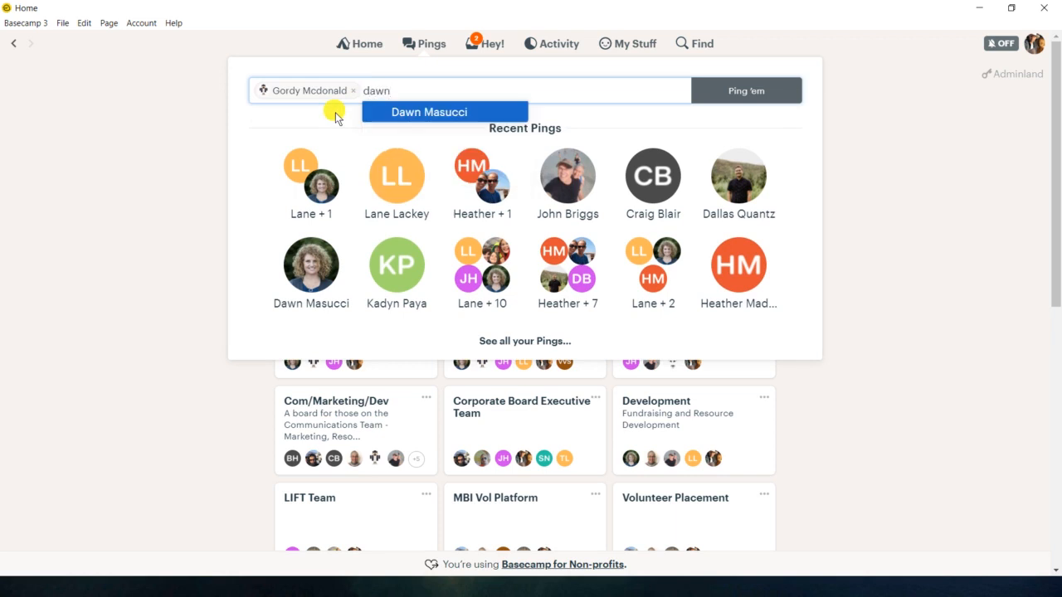
left_click(428, 111)
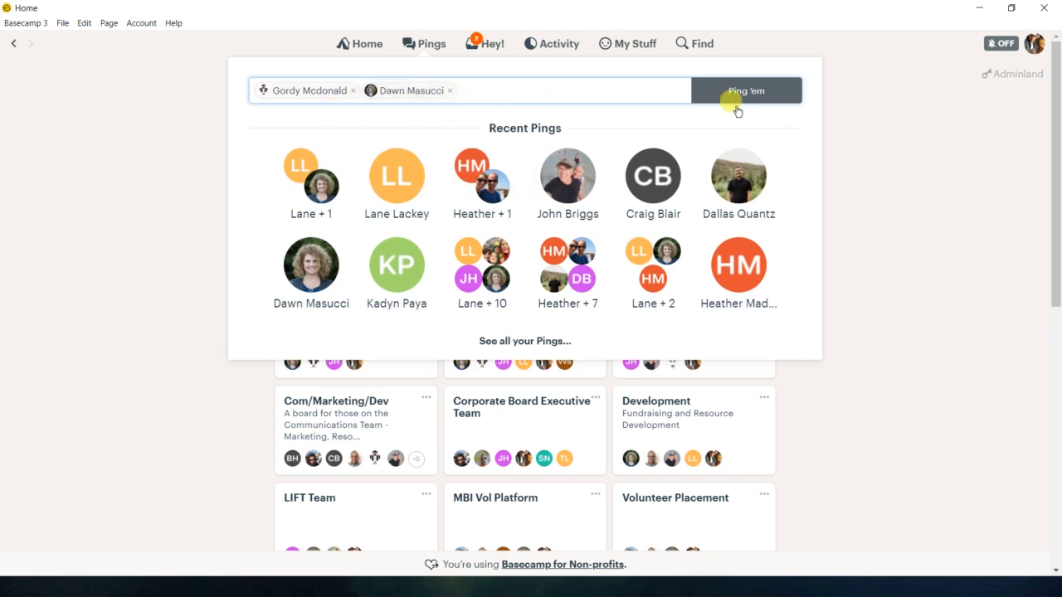
left_click(744, 90)
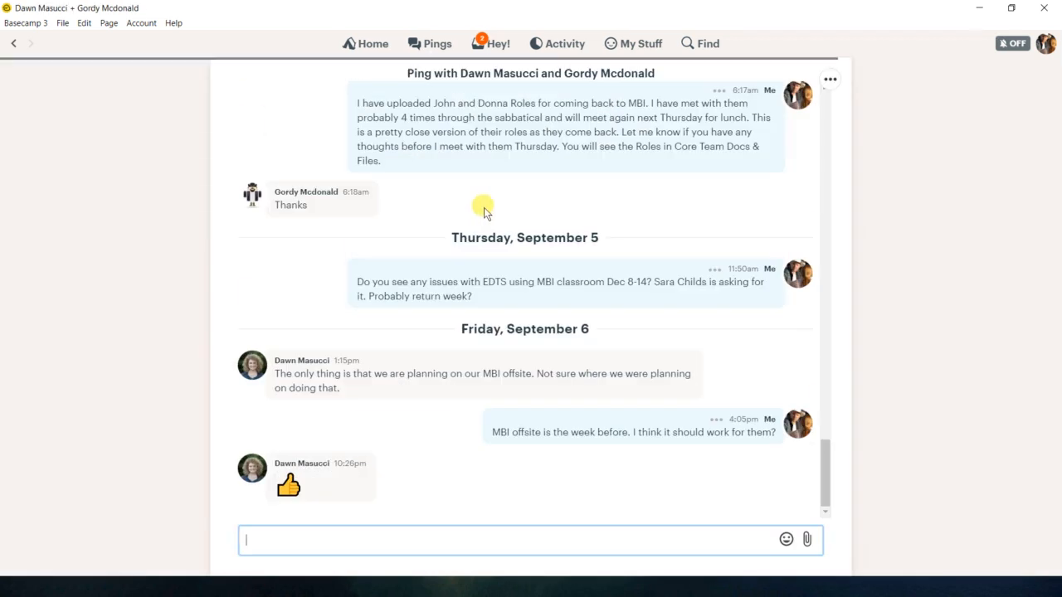
mouse_move(484, 66)
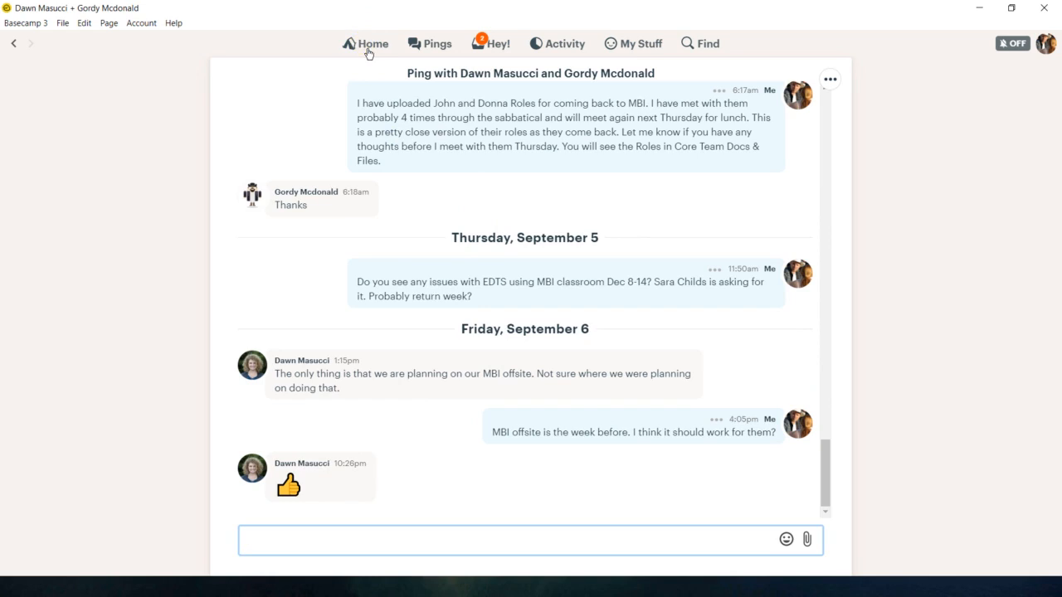
Step: Return to the Basecamp home page with the teams list
left_click(365, 43)
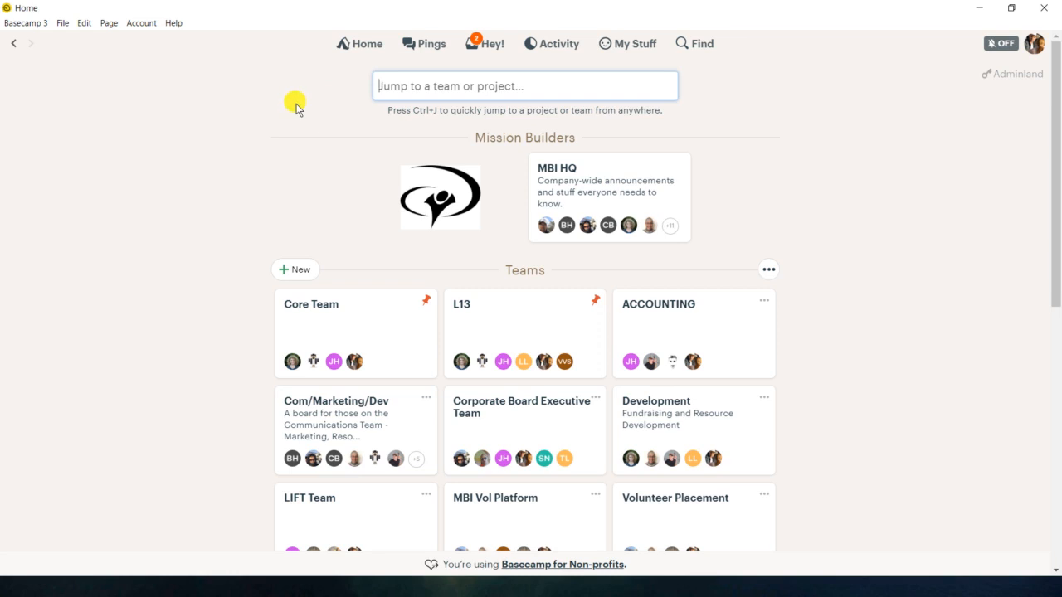
mouse_move(358, 91)
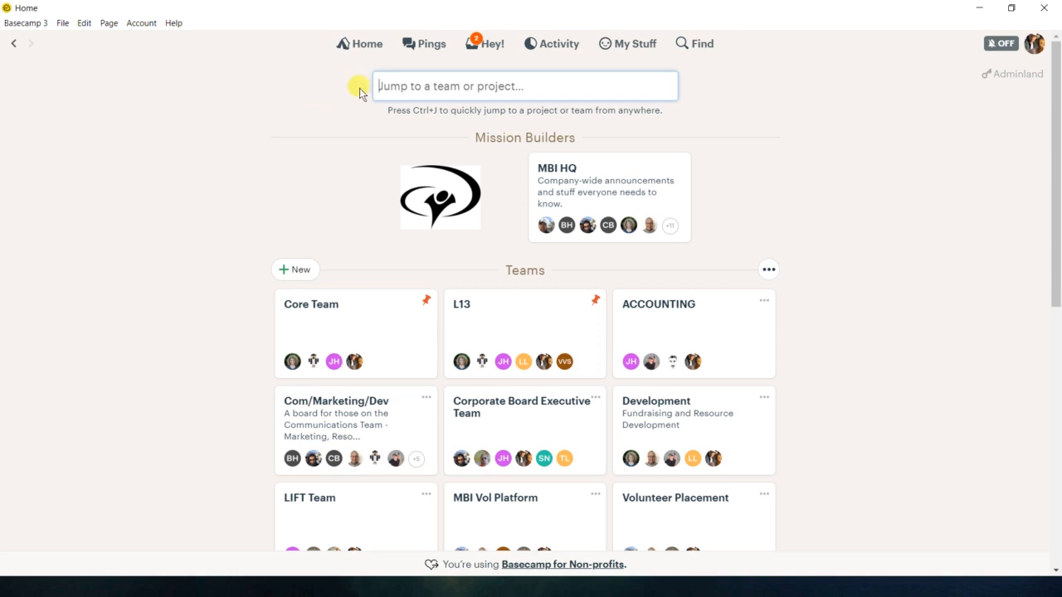
mouse_move(684, 59)
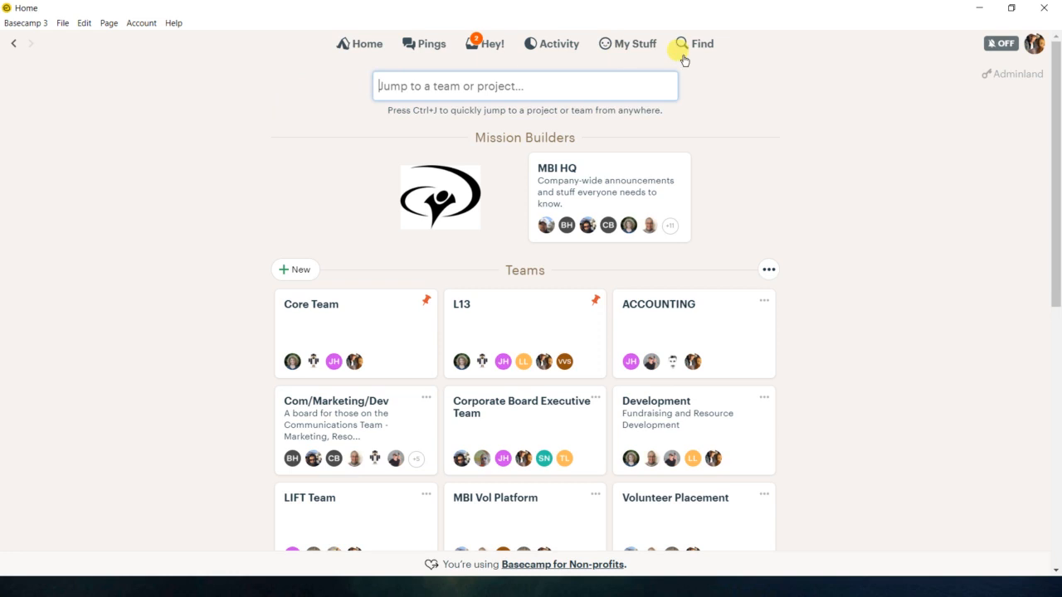
left_click(694, 43)
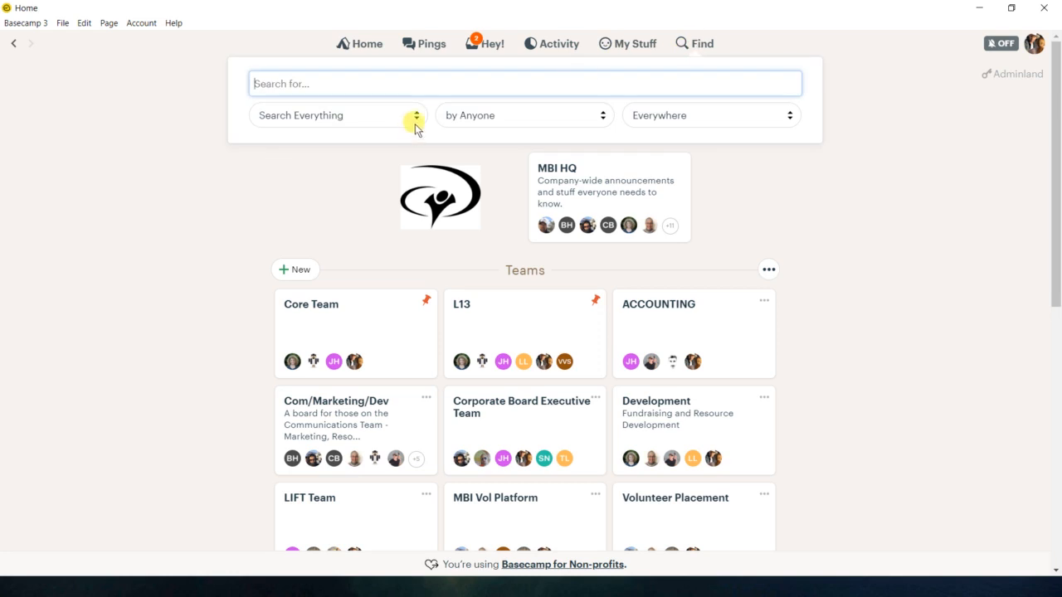
left_click(335, 115)
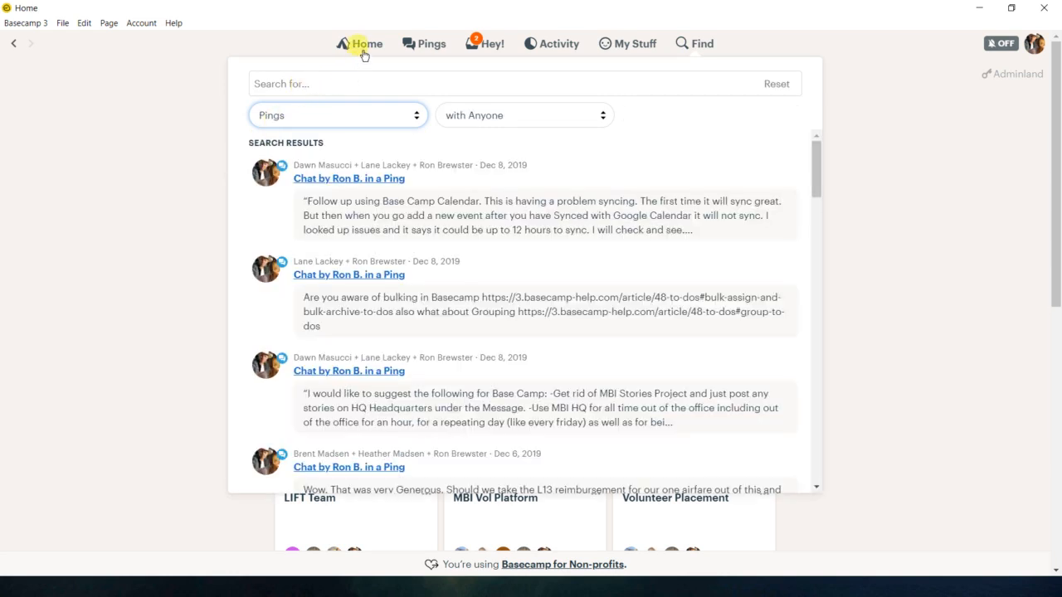
left_click(362, 44)
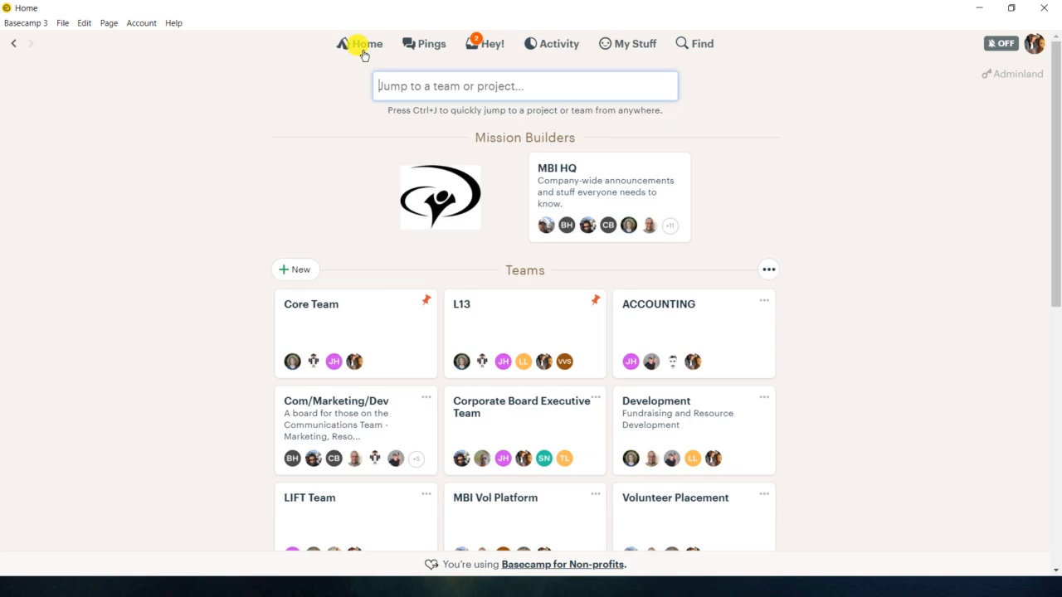